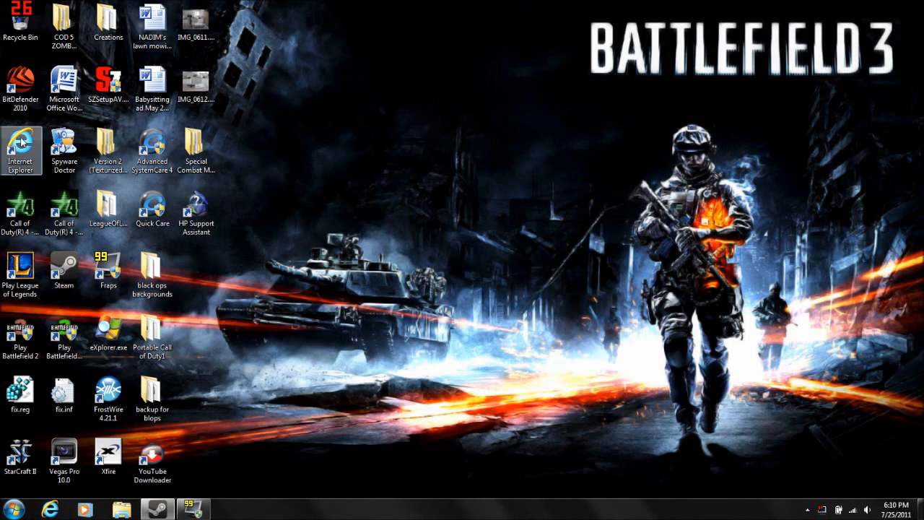
Step: Launch the browser from the desktop and go to the Google Canada home page
{"action": "left_click", "coordinate": [52, 508]}
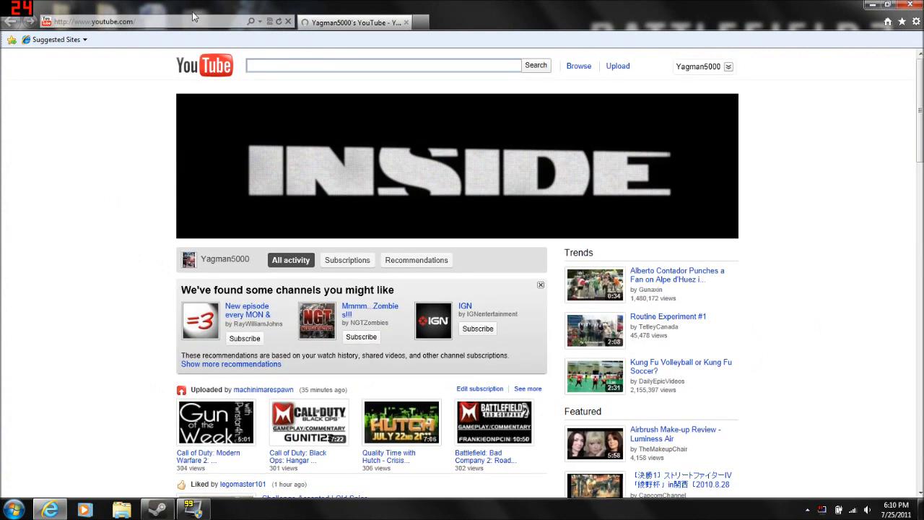
{"action": "left_click", "coordinate": [94, 22]}
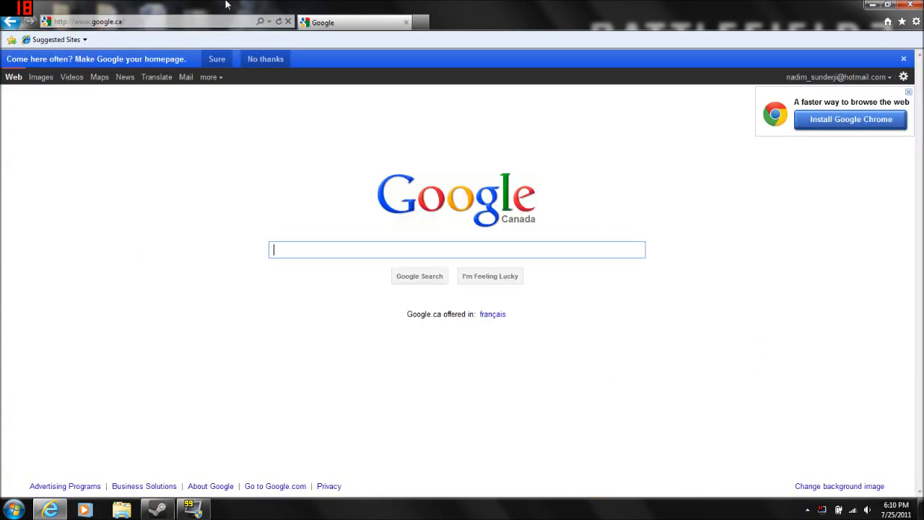
Step: Search Google for 'utorrent' and follow the official uTorrent result
{"action": "type", "text": "utorre"}
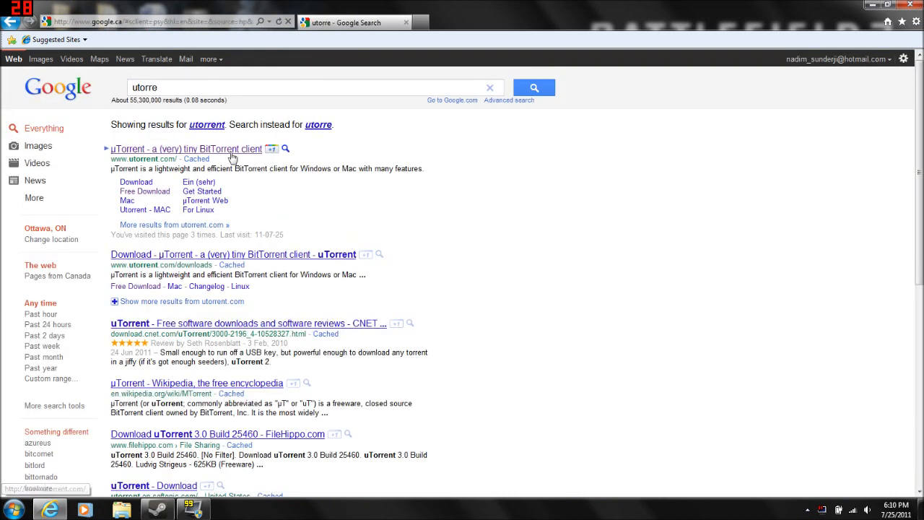
{"action": "left_click", "coordinate": [184, 148]}
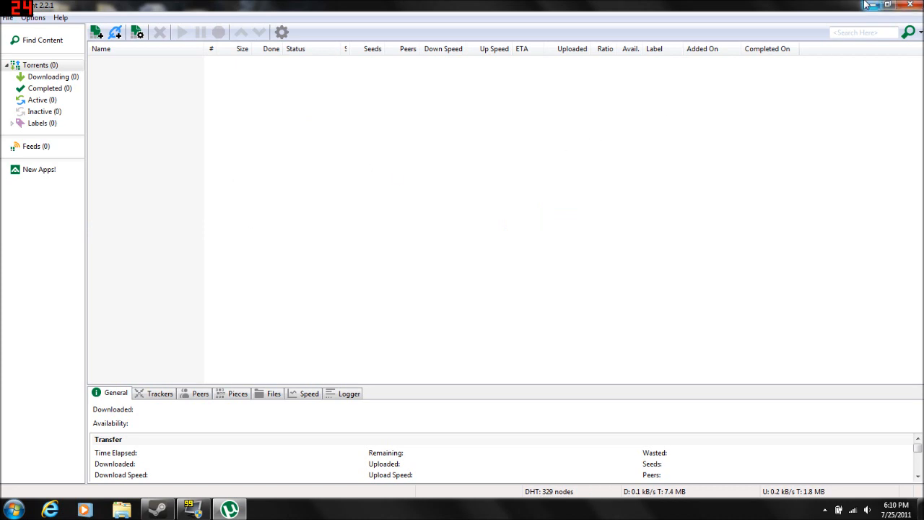
Step: Return to the browser and navigate to thepiratebay.org
{"action": "left_click", "coordinate": [874, 6]}
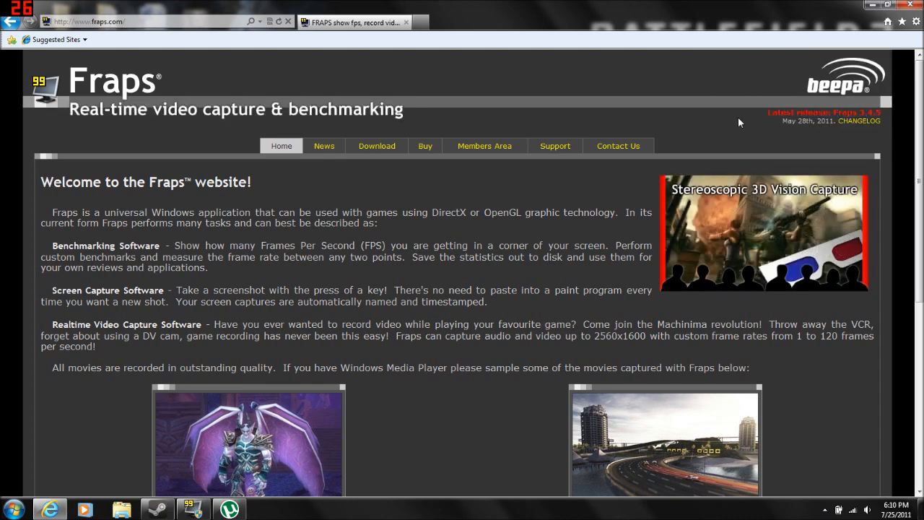
{"action": "left_click", "coordinate": [89, 22]}
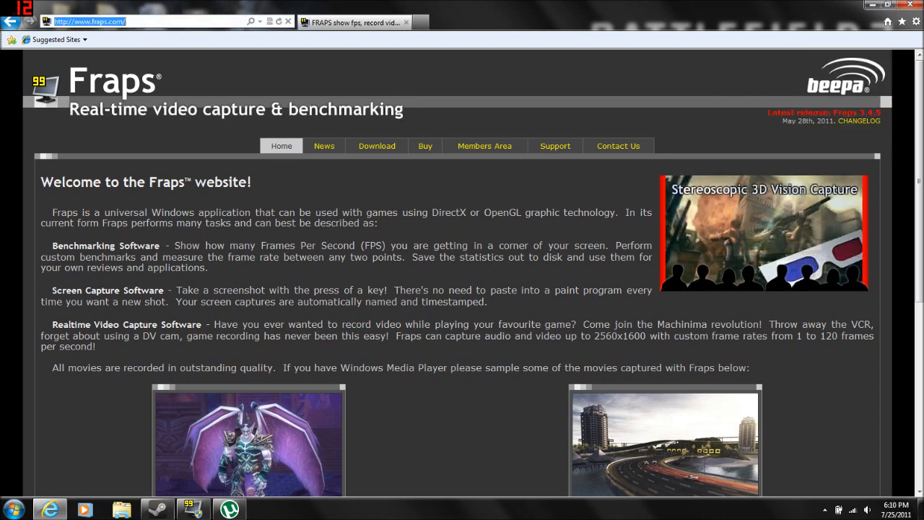
{"action": "type", "text": "thepiratebay.org"}
{"action": "type", "text": "fraps"}
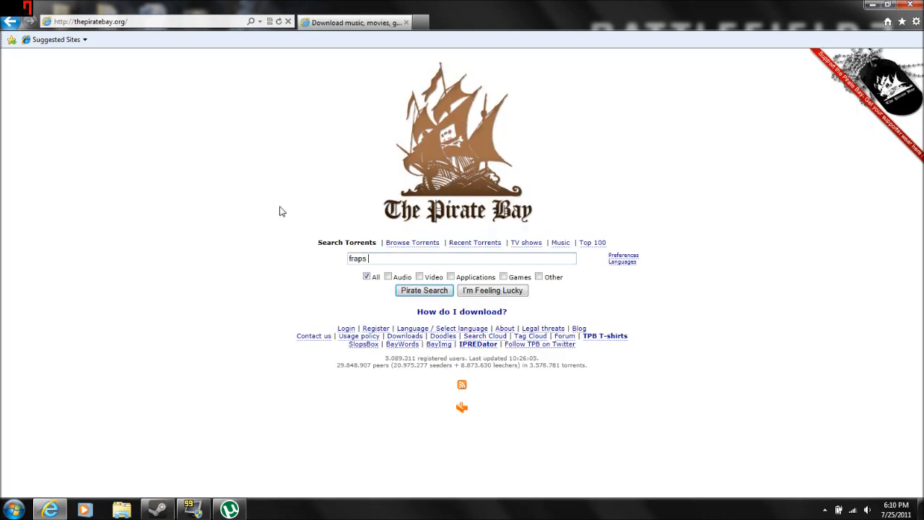
Step: Search The Pirate Bay for 'fraps 3.4.5' and preview the Fraps 3.4.3 torrent
{"action": "type", "text": "3.4.5"}
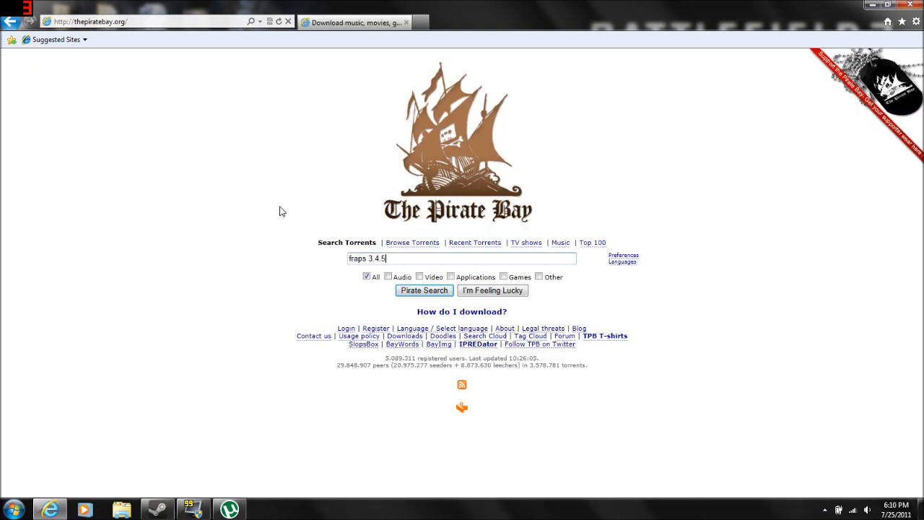
{"action": "left_click", "coordinate": [425, 288]}
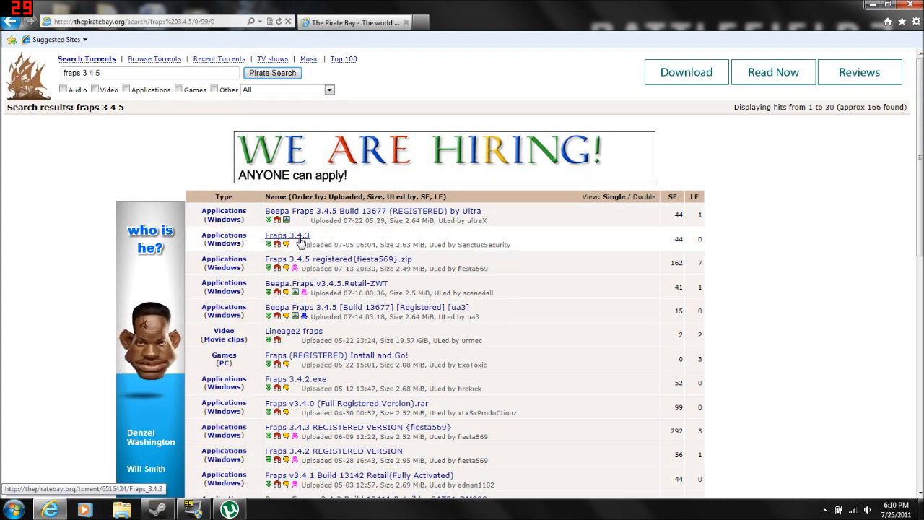
{"action": "left_click", "coordinate": [286, 236]}
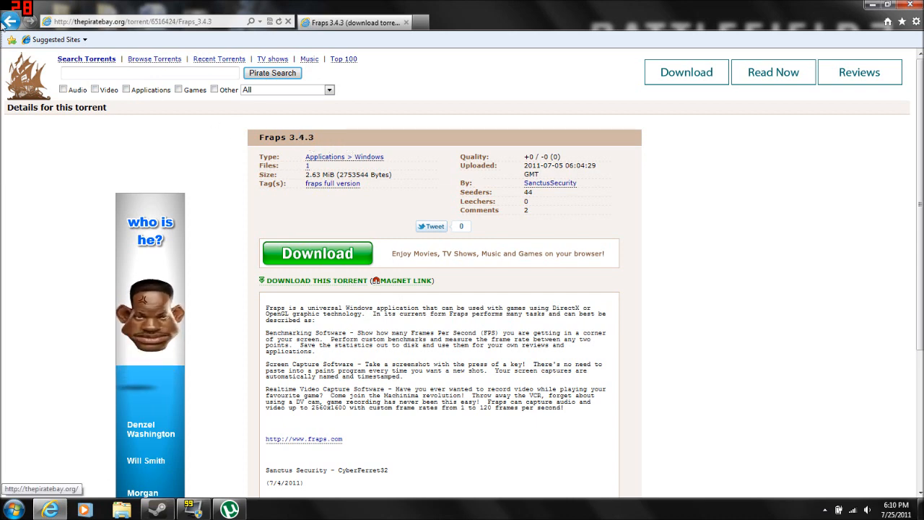
Step: Go back to the results and choose the Beepa Fraps 3.4.5 Build 13677 torrent
{"action": "left_click", "coordinate": [271, 72]}
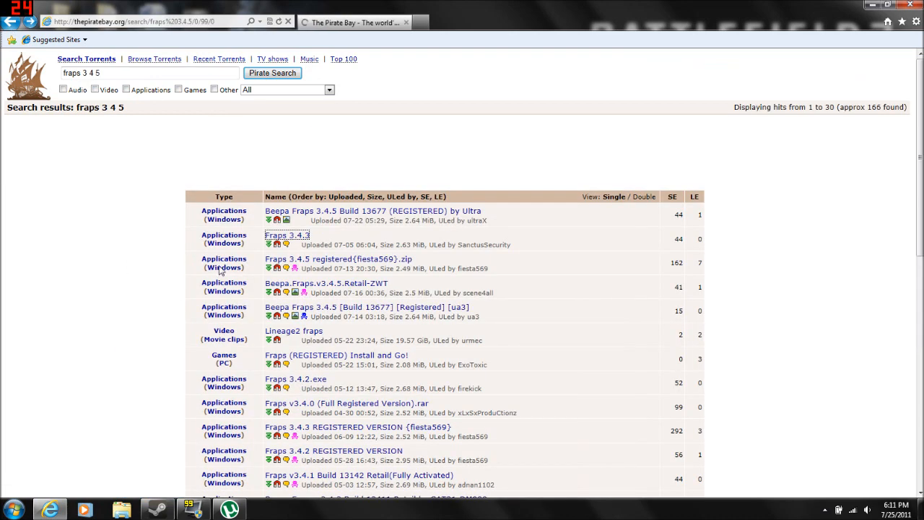
{"action": "mouse_move", "coordinate": [329, 216]}
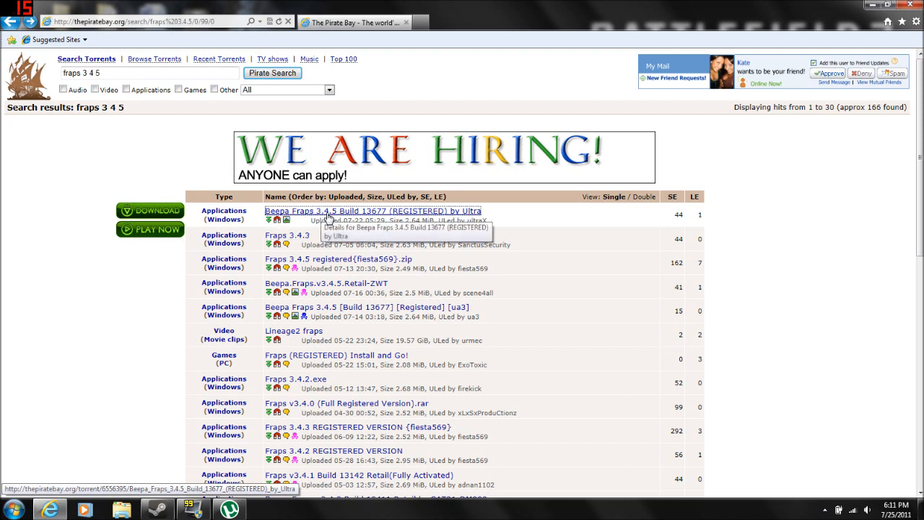
{"action": "left_click", "coordinate": [372, 211]}
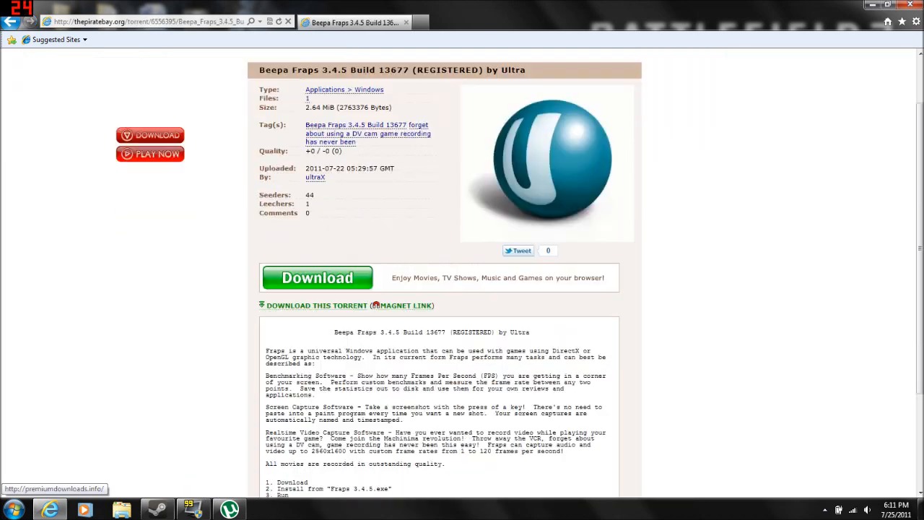
Step: Download the Fraps 3.4.5 torrent file and open it straight into uTorrent
{"action": "scroll", "scroll_direction": "down", "scroll_amount": 3}
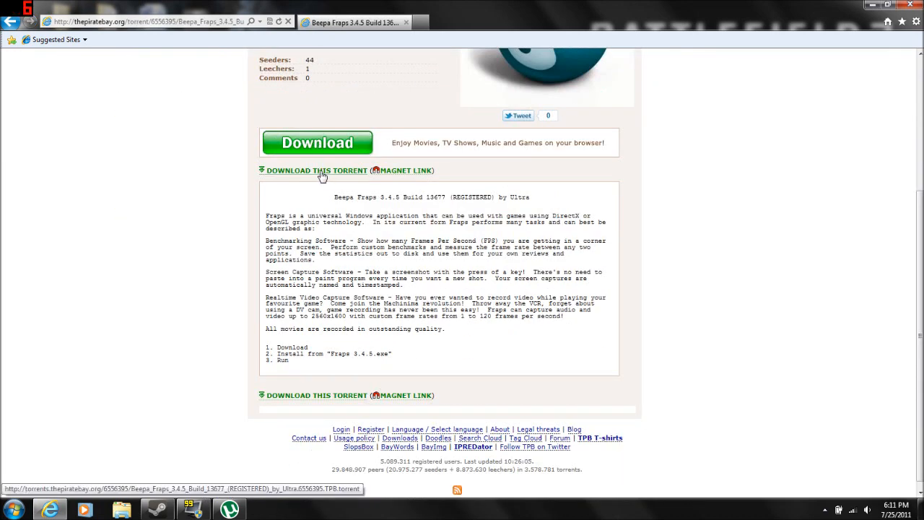
{"action": "left_click", "coordinate": [317, 170]}
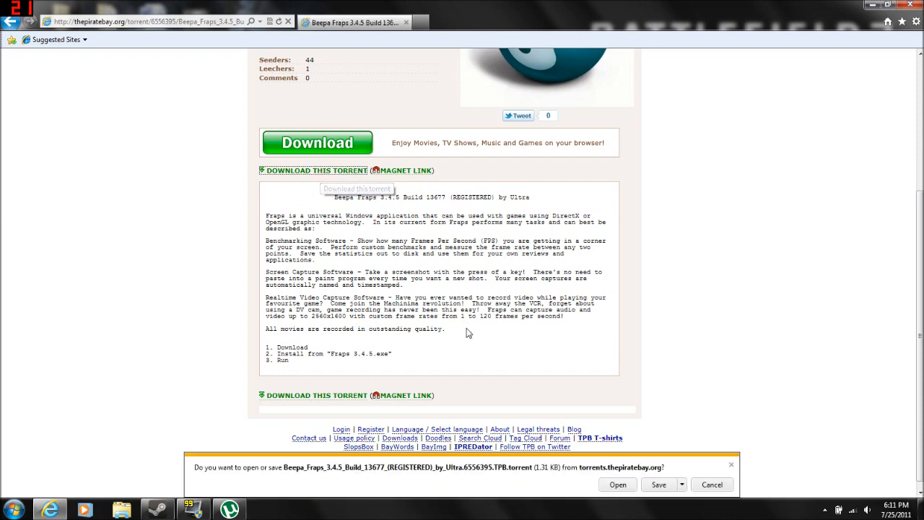
{"action": "left_click", "coordinate": [618, 485]}
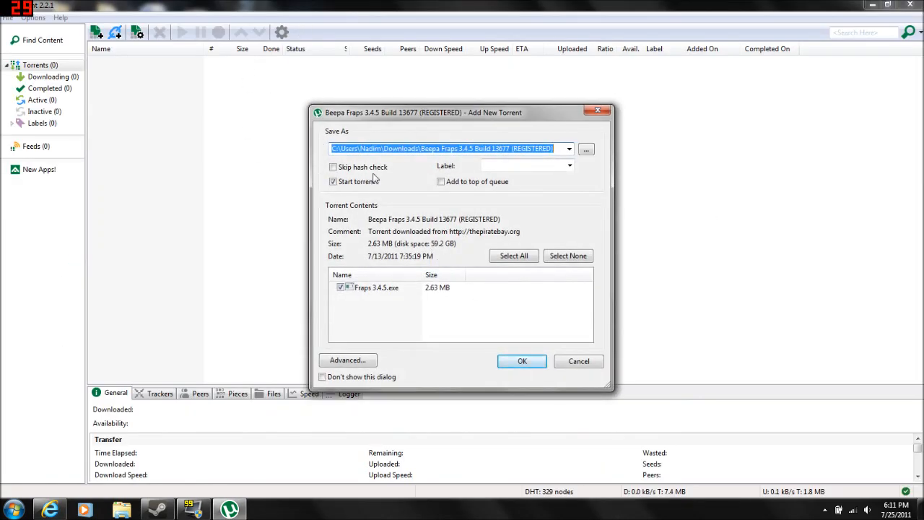
Step: Confirm the Add New Torrent dialog so Beepa Fraps 3.4.5 shows as 100% seeding
{"action": "left_click", "coordinate": [522, 361]}
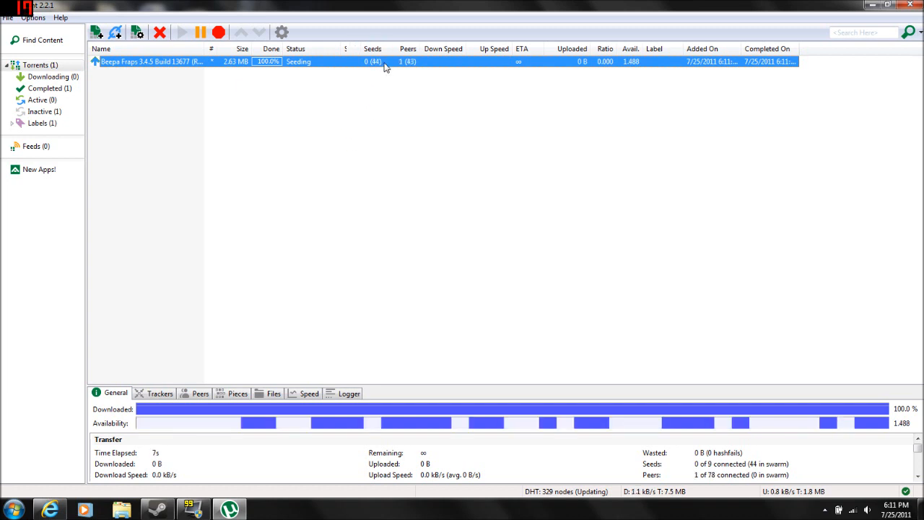
{"action": "right_click", "coordinate": [387, 61]}
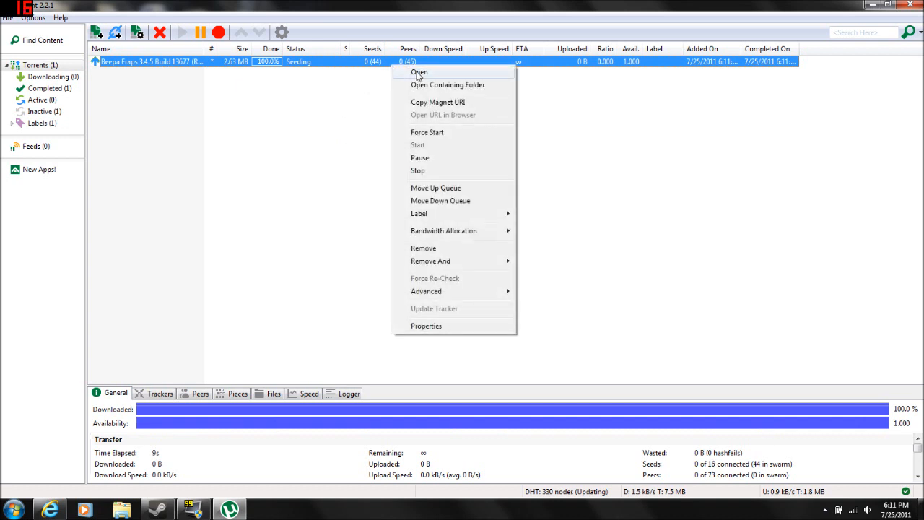
{"action": "left_click", "coordinate": [349, 101]}
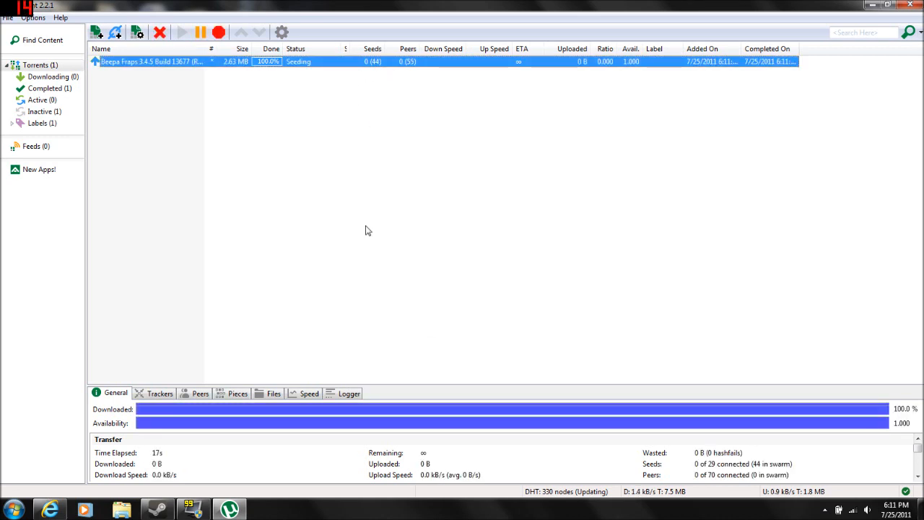
{"action": "left_click", "coordinate": [159, 31]}
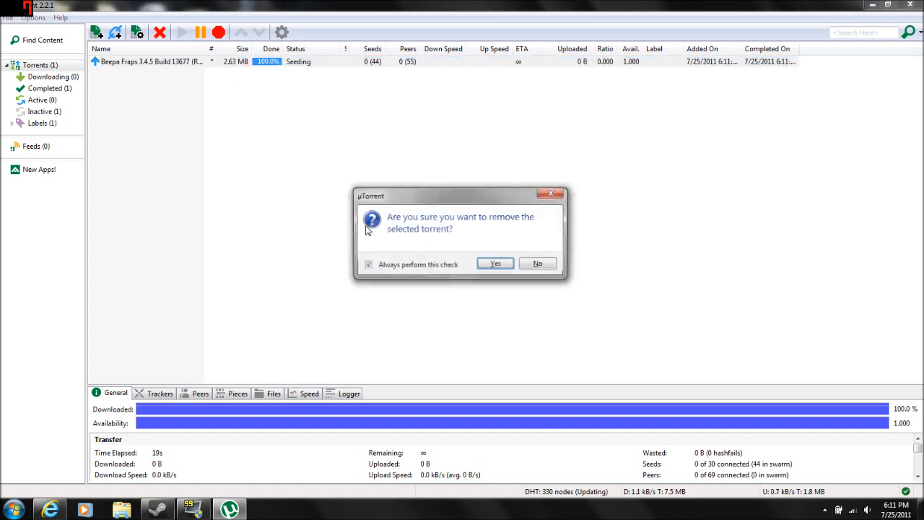
{"action": "left_click", "coordinate": [494, 263]}
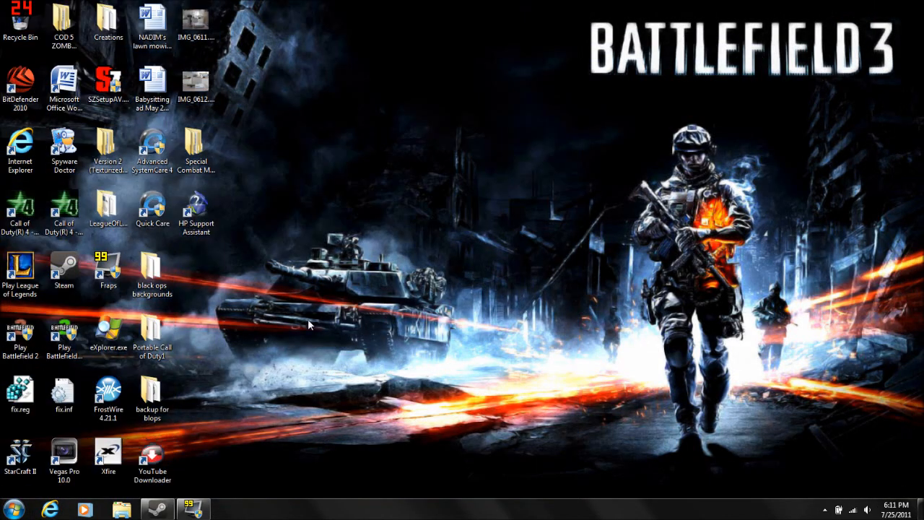
{"action": "mouse_move", "coordinate": [274, 261]}
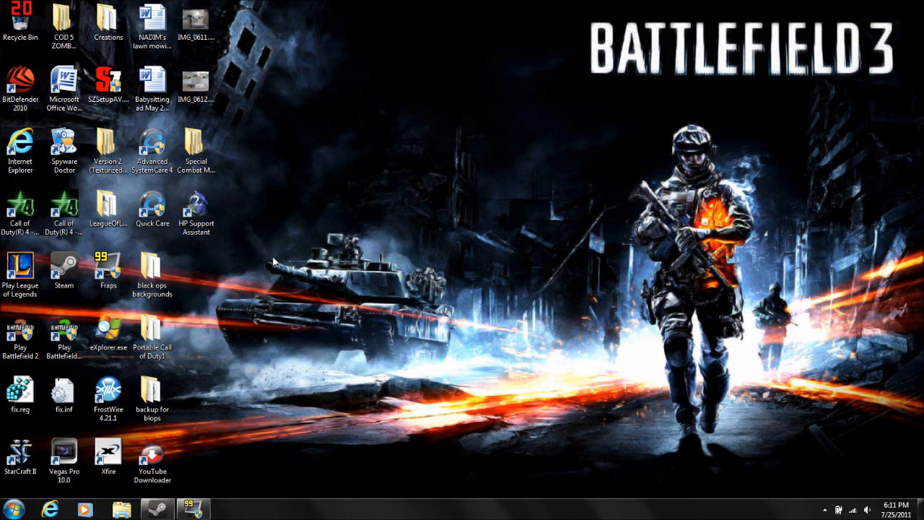